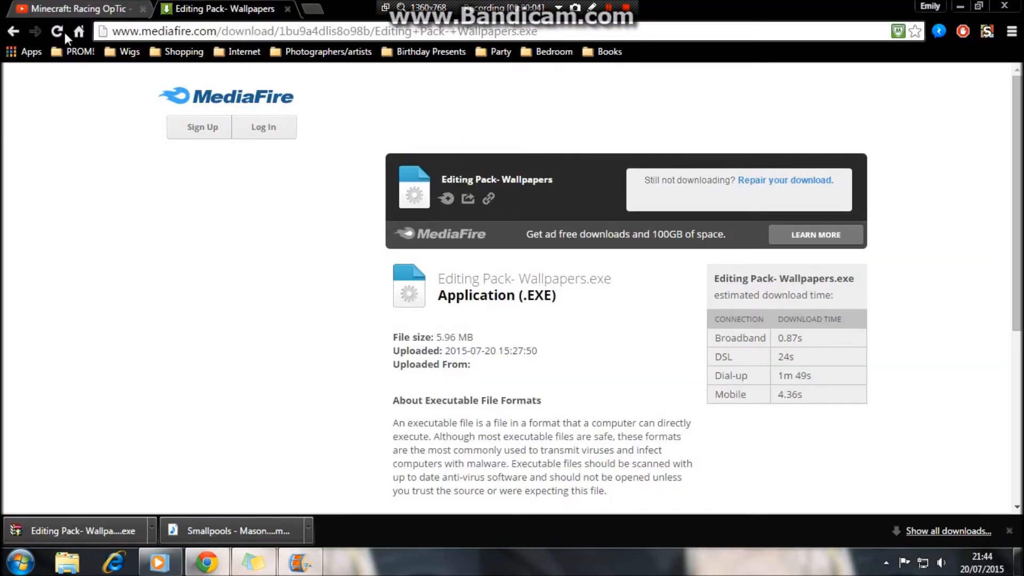
Reload the MediaFire page and download Editing Pack- Wallpapers.exe (5.96 MB) again
click(58, 30)
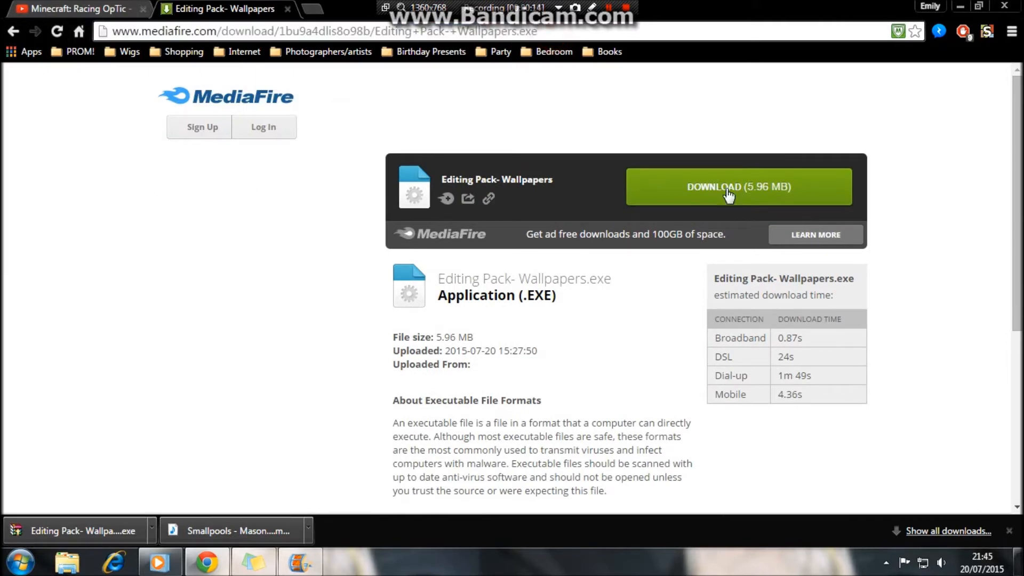
click(729, 192)
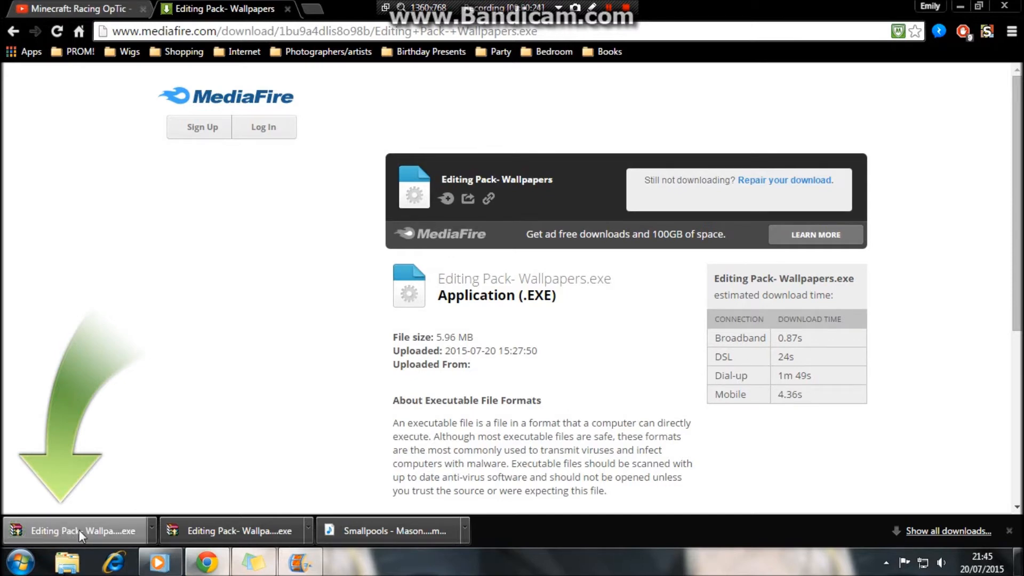
mouse_move(103, 531)
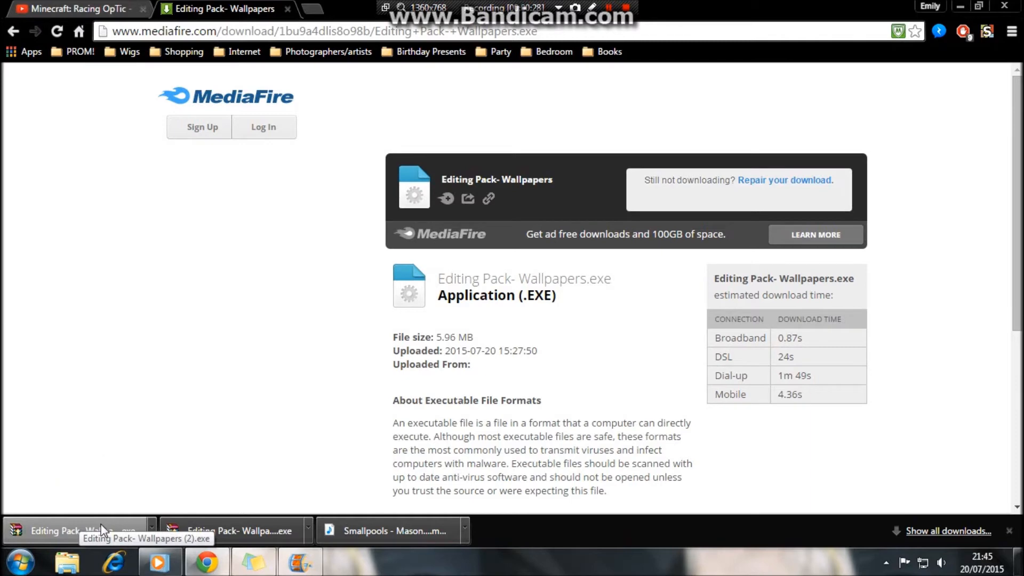
Run the downloaded Editing Pack- Wallpapers.exe and choose to browse for a destination folder
click(80, 531)
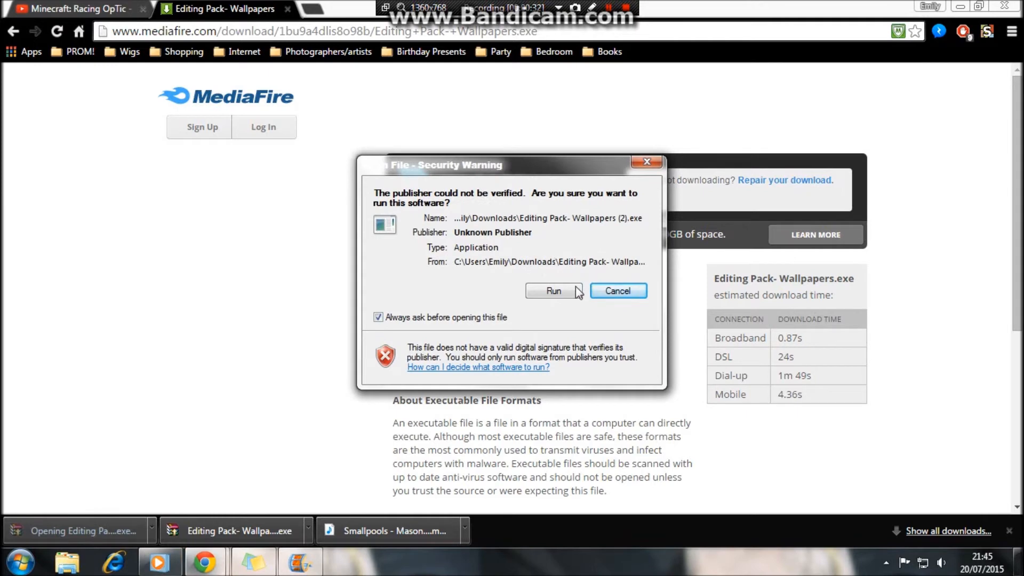
click(553, 290)
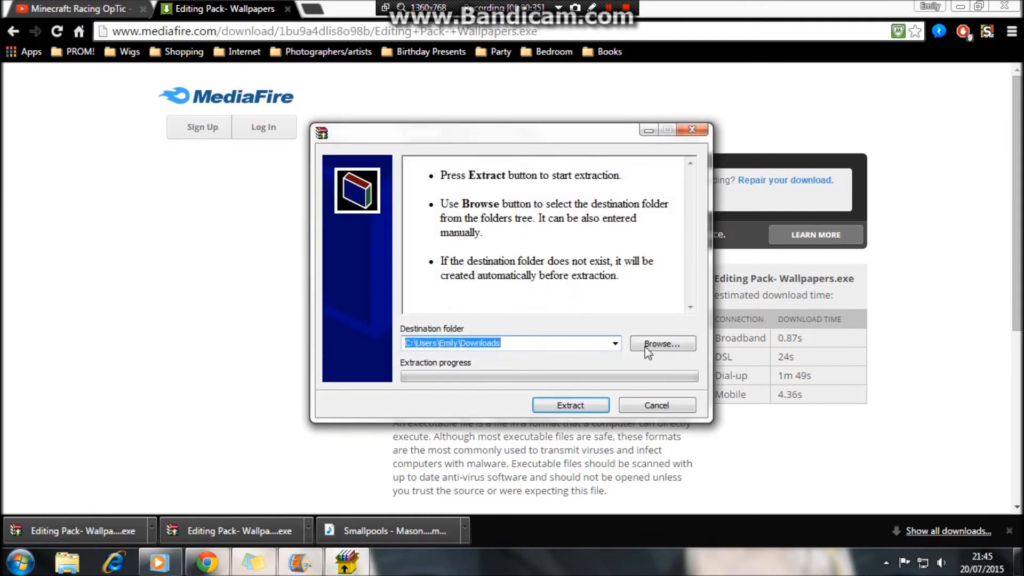
click(662, 343)
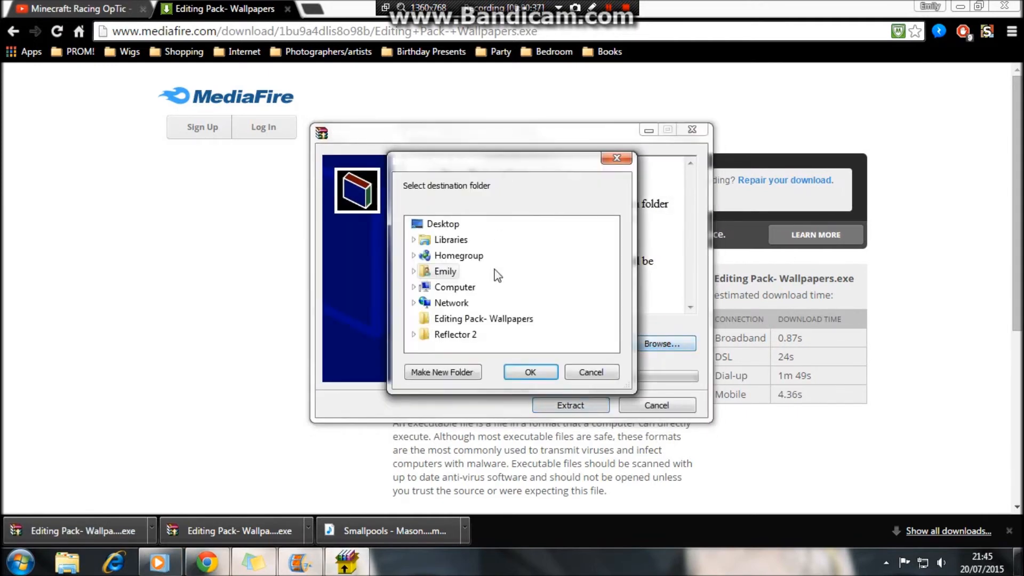
mouse_move(476, 287)
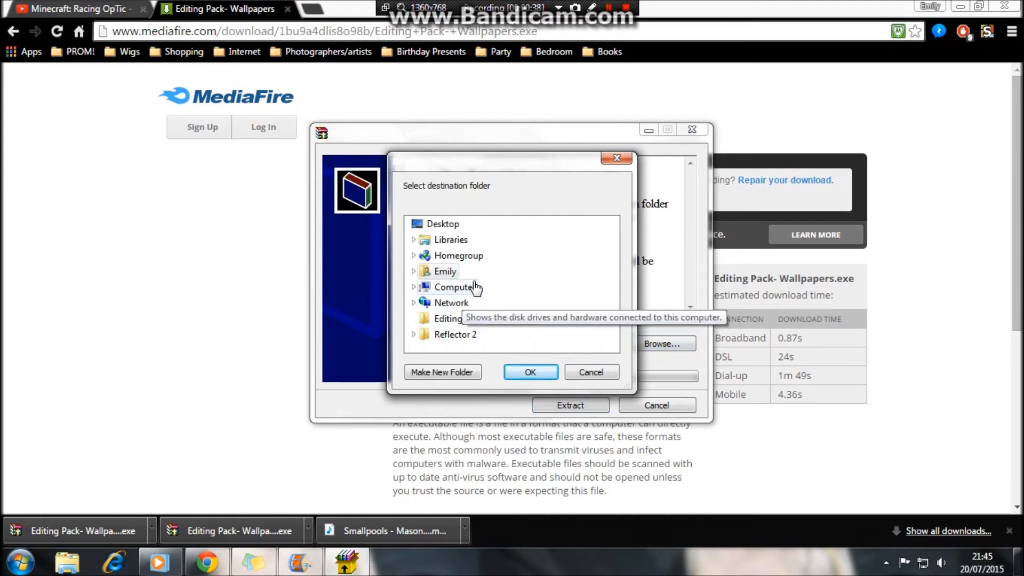
mouse_move(455, 307)
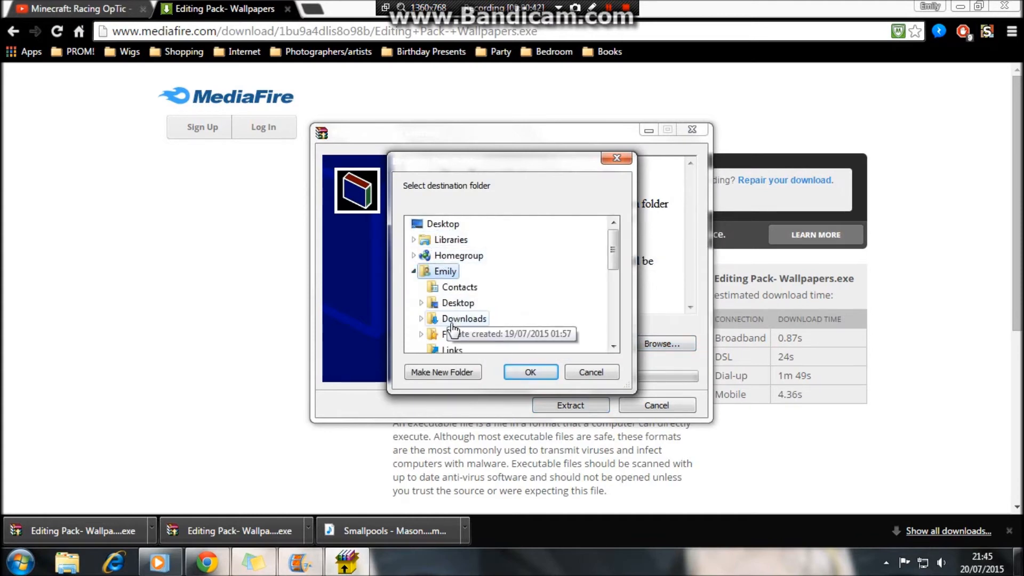
Extract the pack to the Desktop, replacing all existing files with Yes to All
click(459, 287)
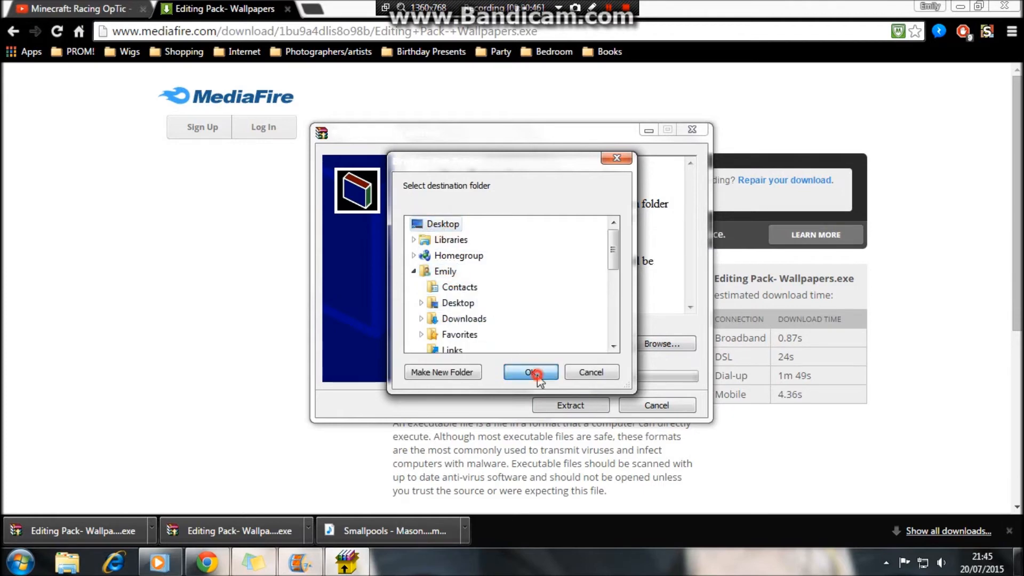
click(531, 372)
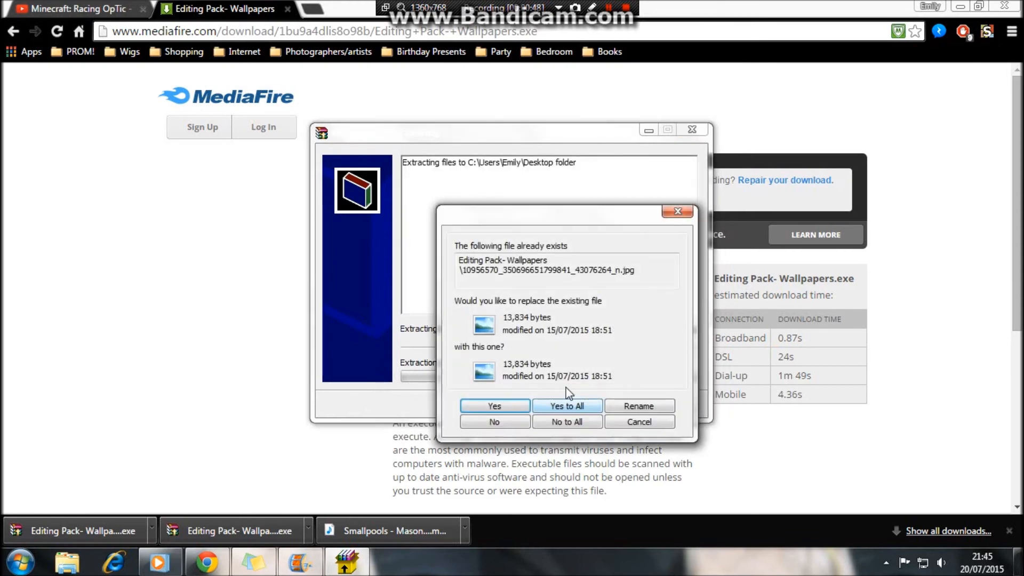
click(567, 405)
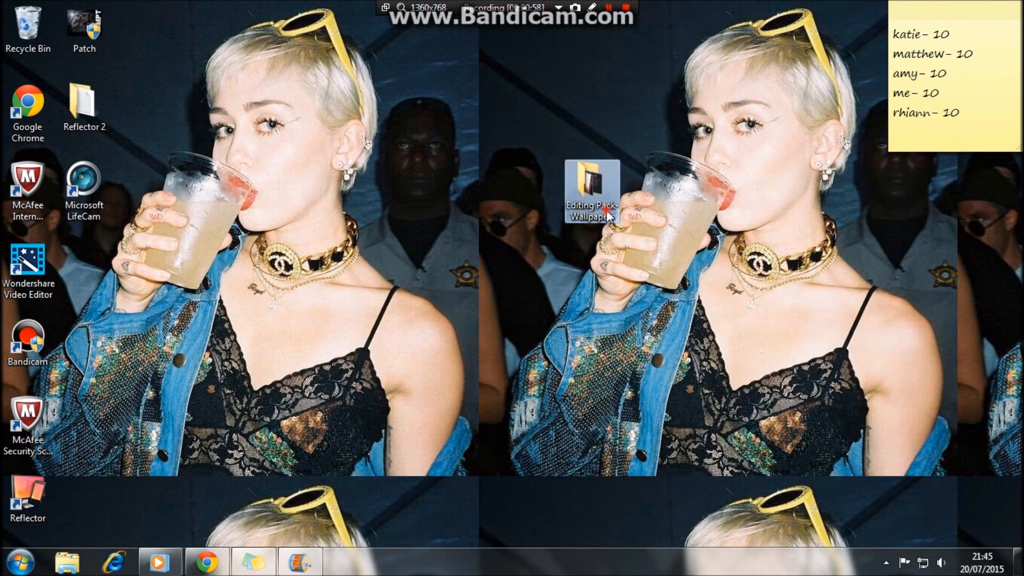
From the desktop Editing Pack- Wallpapers folder, view the rainbow swirl image large (1)
double_click(588, 182)
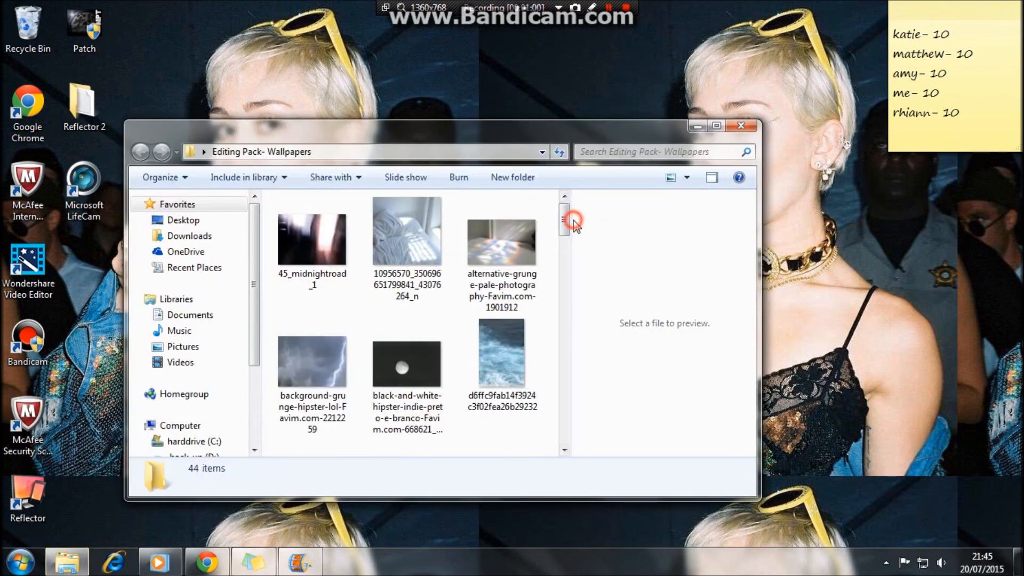
drag(569, 221, 563, 255)
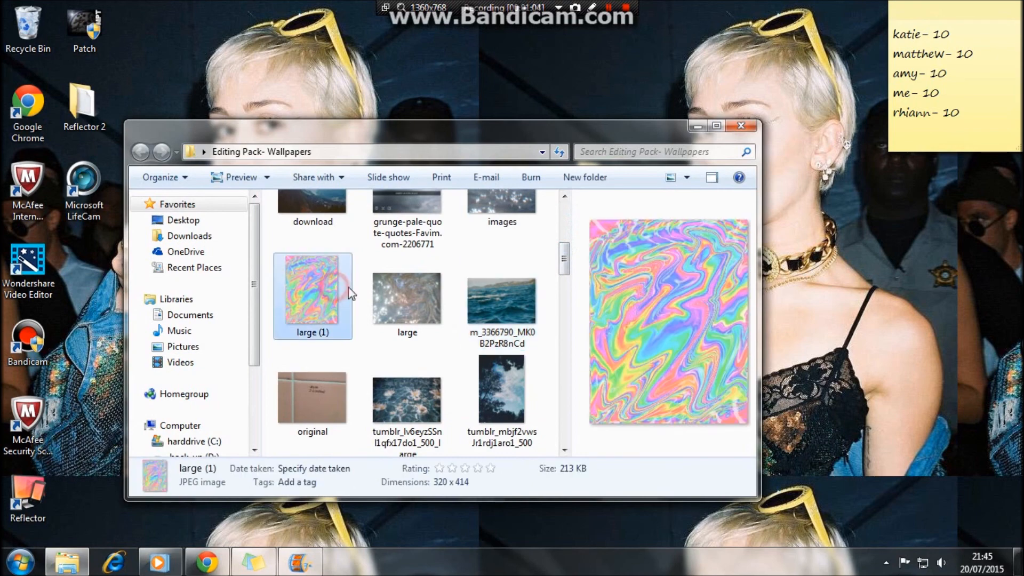
double_click(311, 295)
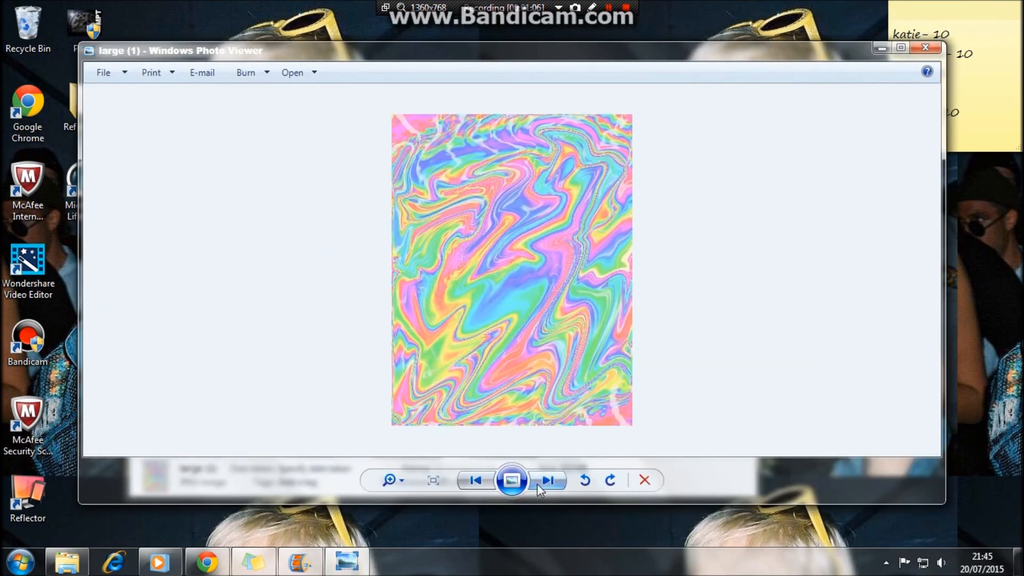
Step through eight wallpapers from the tile wall to the daisies on gravel
click(548, 481)
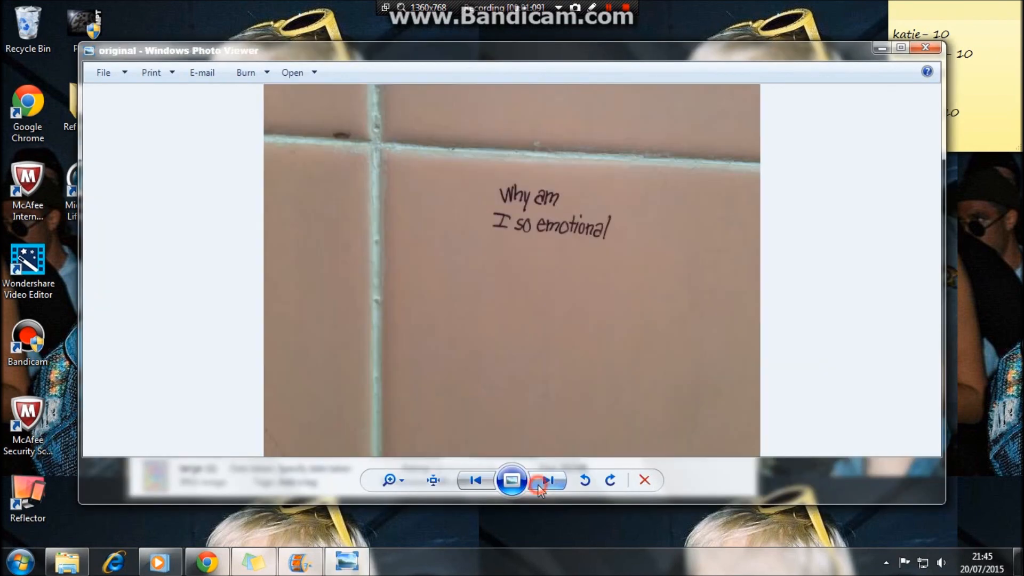
click(548, 481)
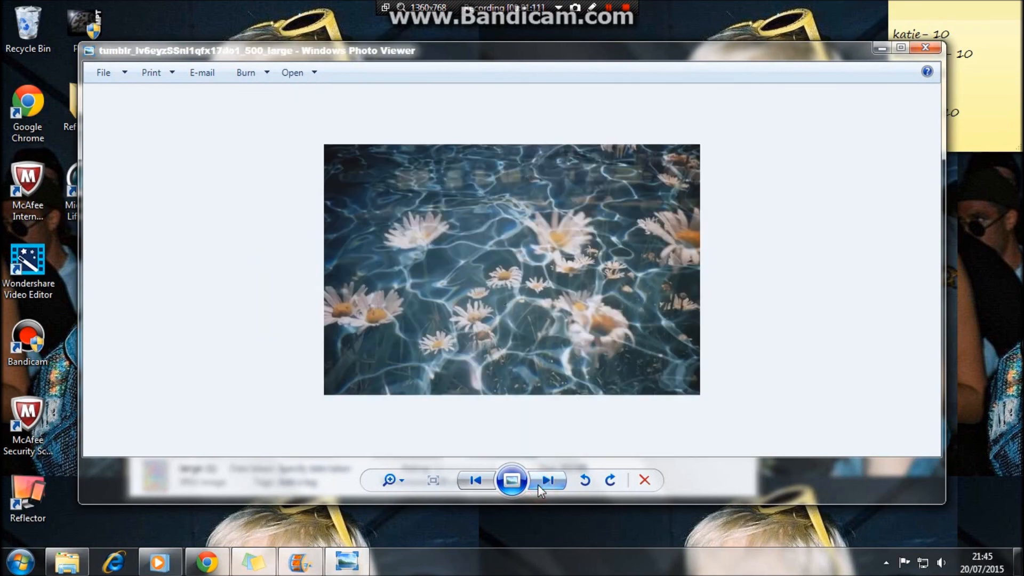
click(548, 480)
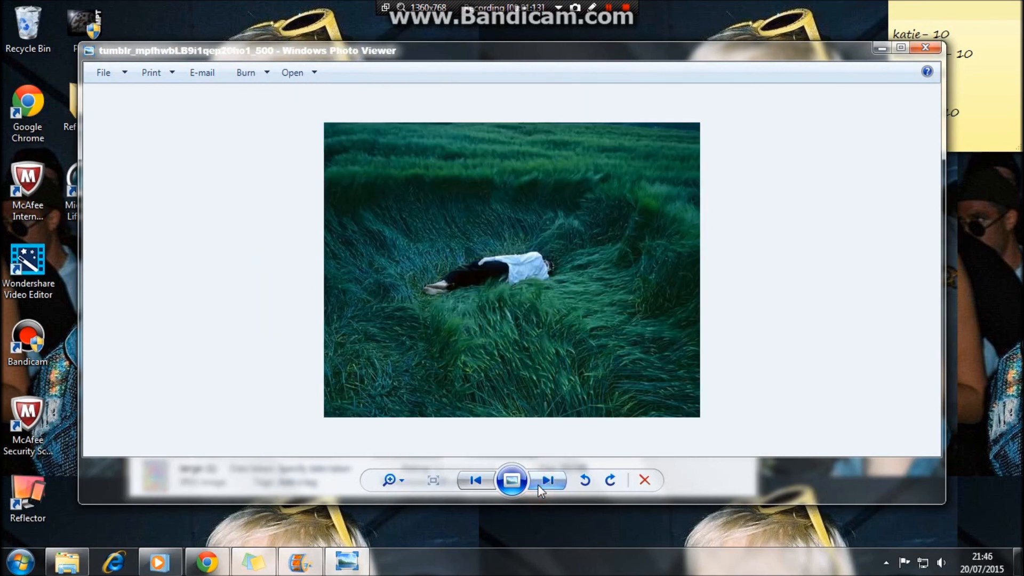
click(549, 480)
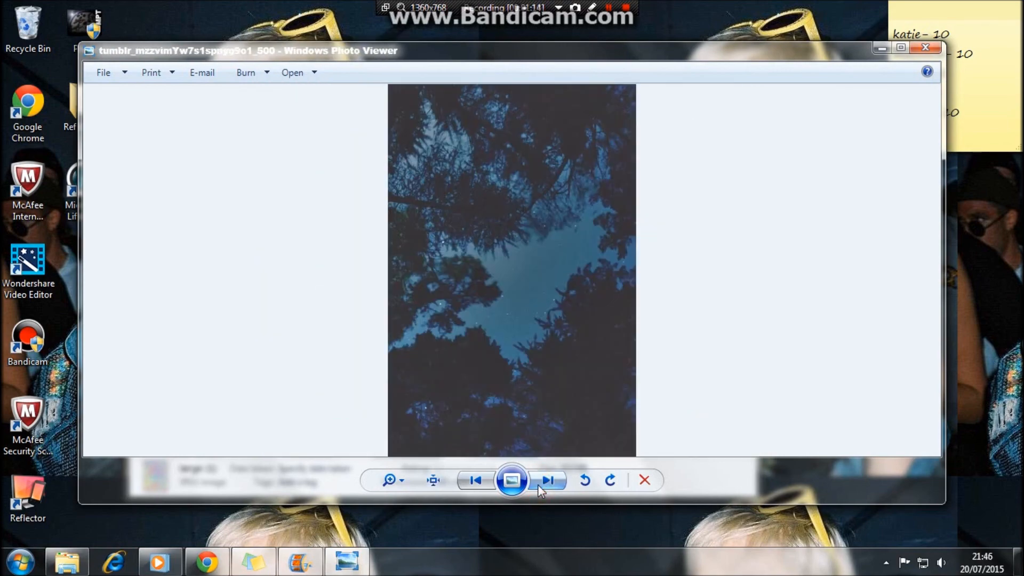
click(545, 494)
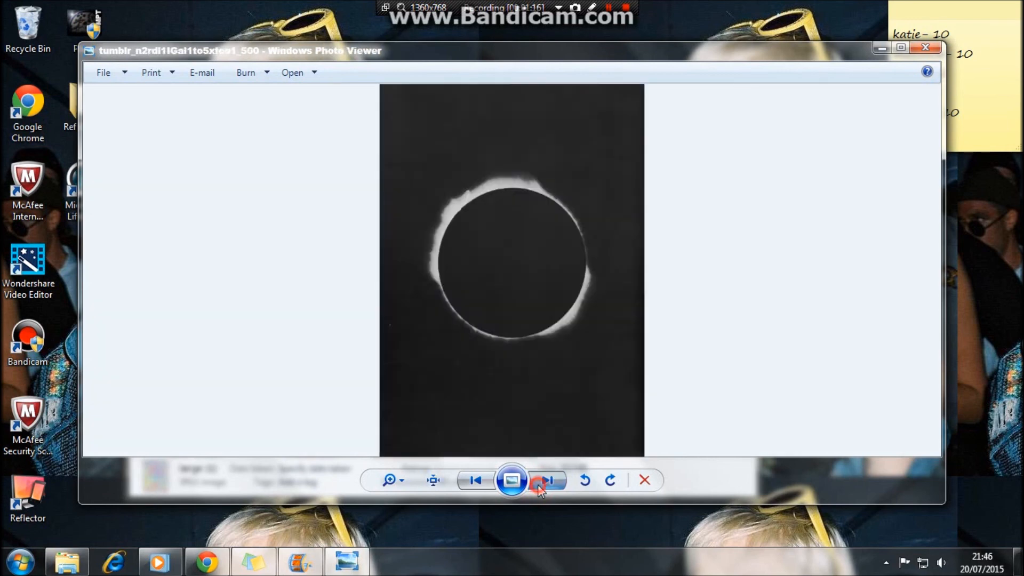
click(543, 480)
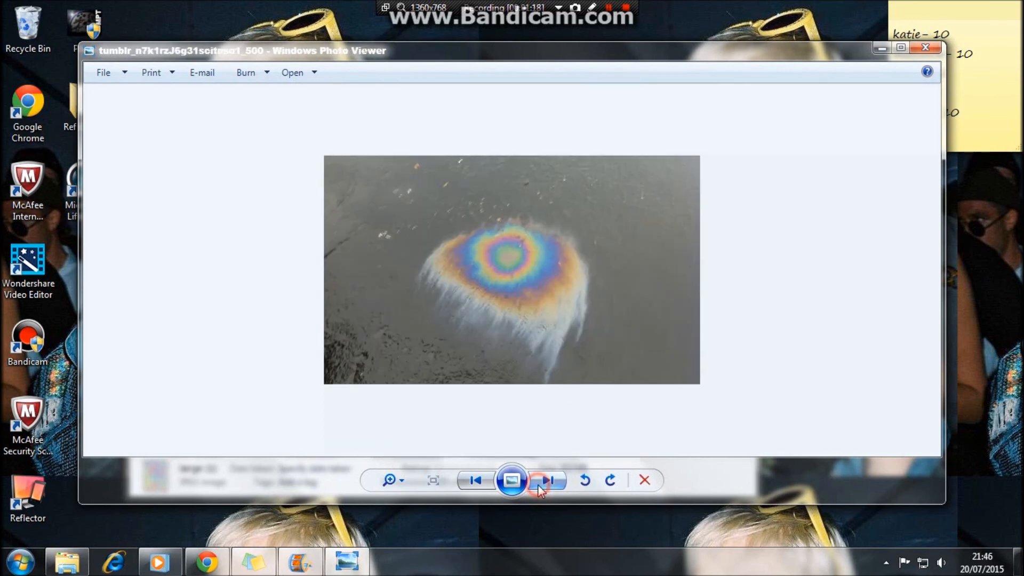
click(547, 479)
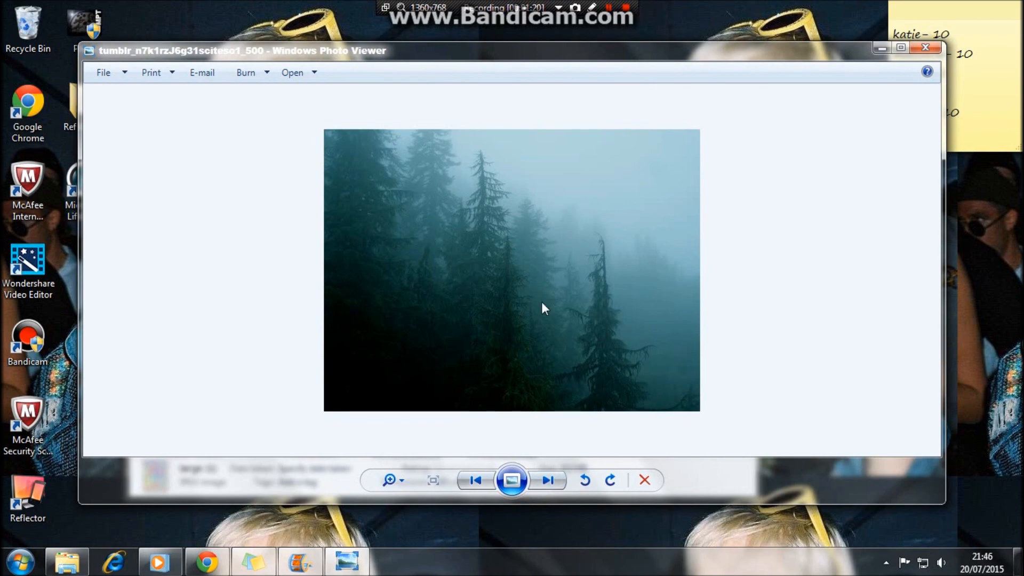
mouse_move(536, 480)
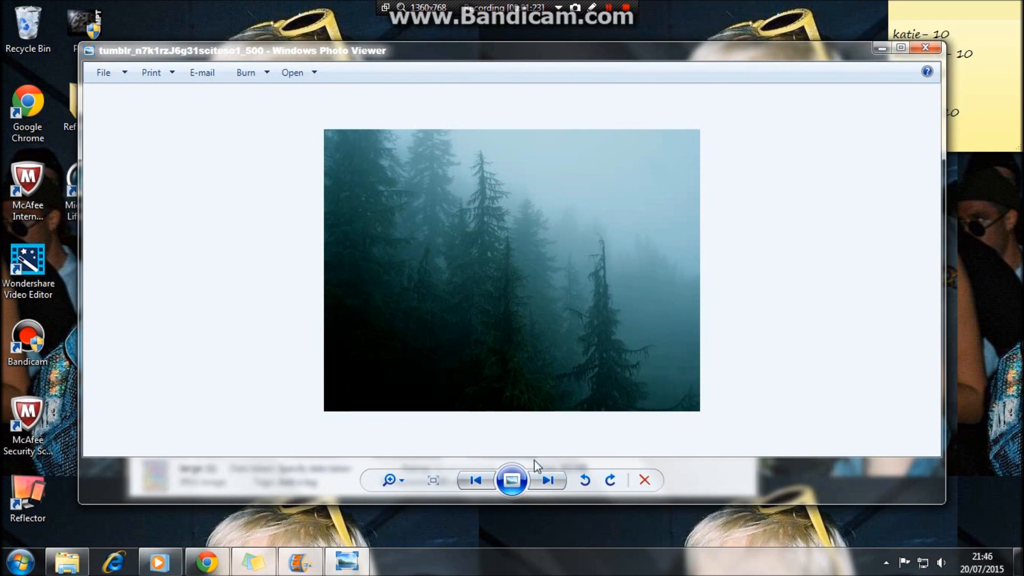
click(549, 479)
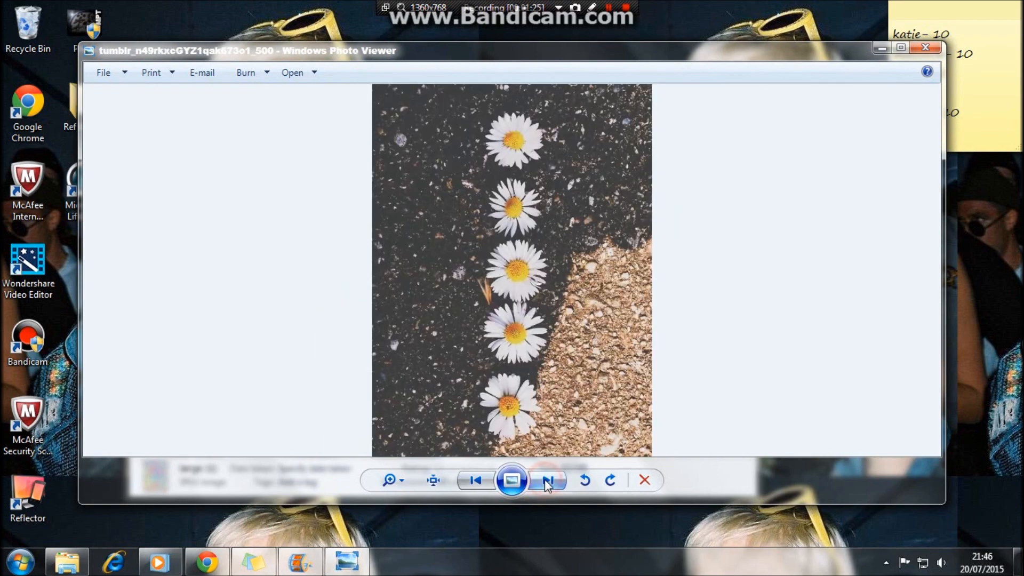